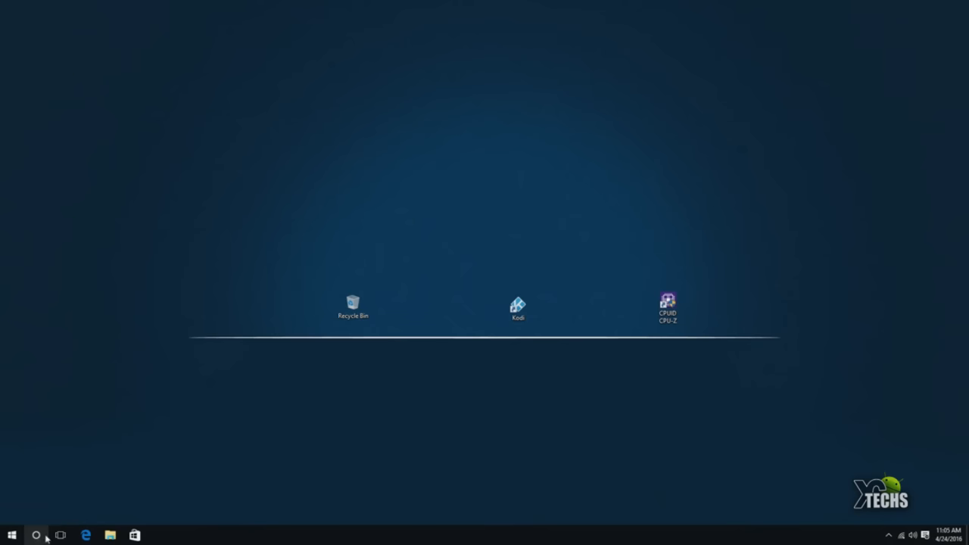
pyautogui.moveTo(69, 533)
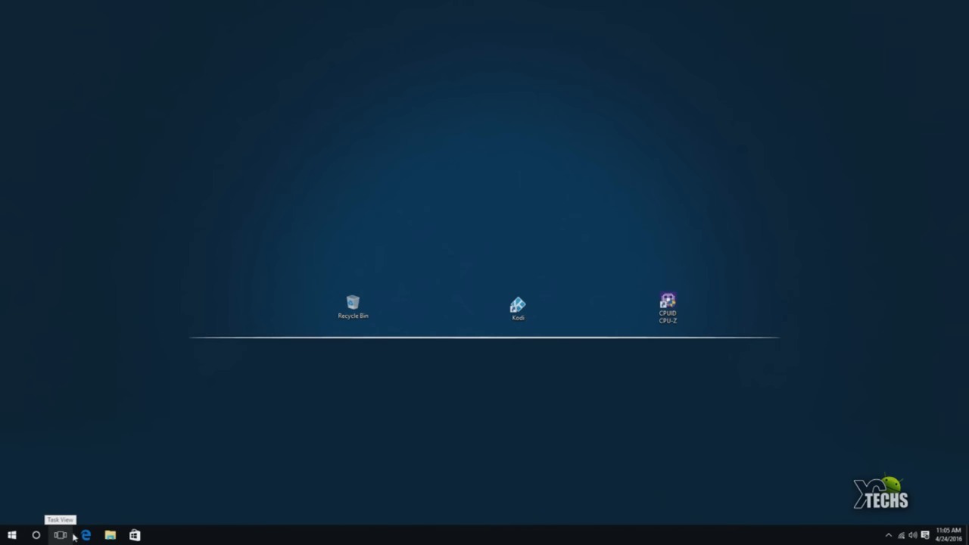
pyautogui.moveTo(89, 533)
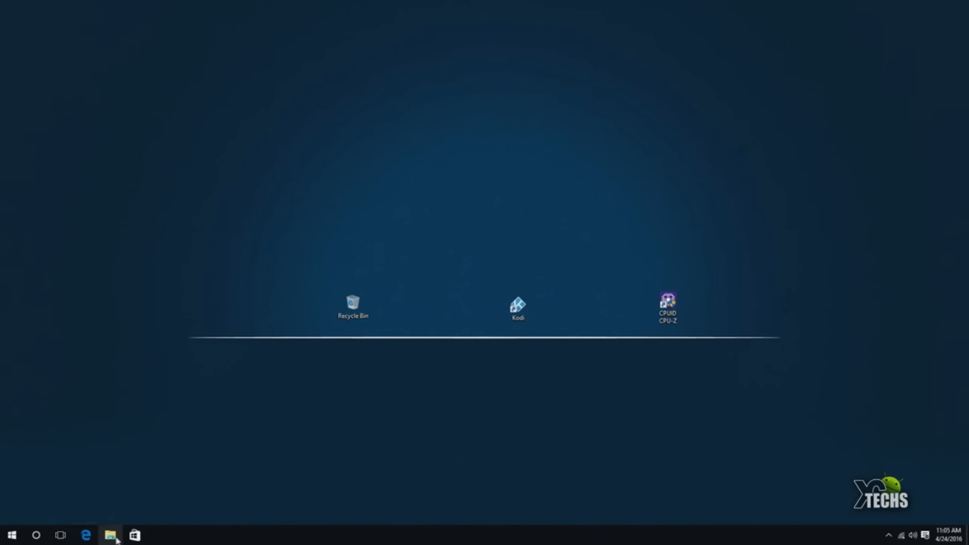
pyautogui.moveTo(135, 536)
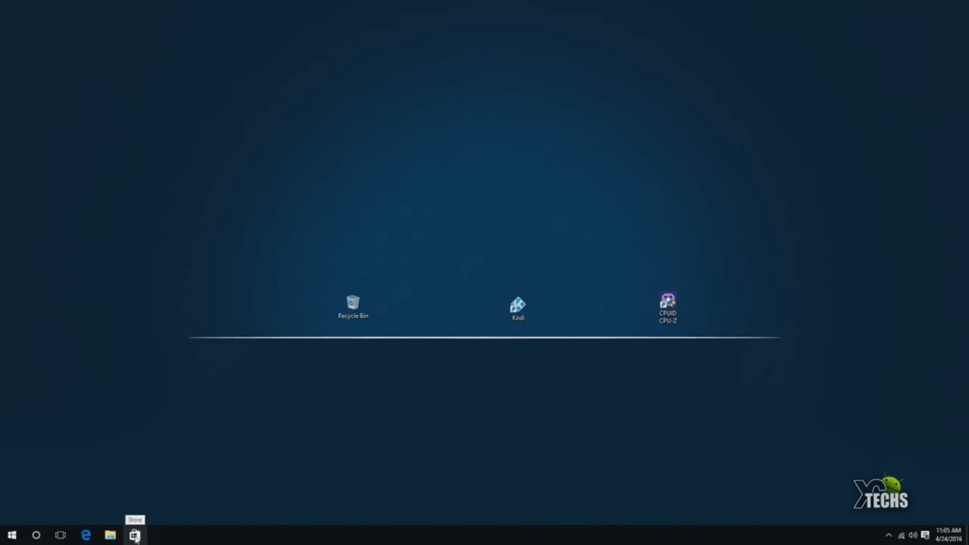
pyautogui.moveTo(478, 403)
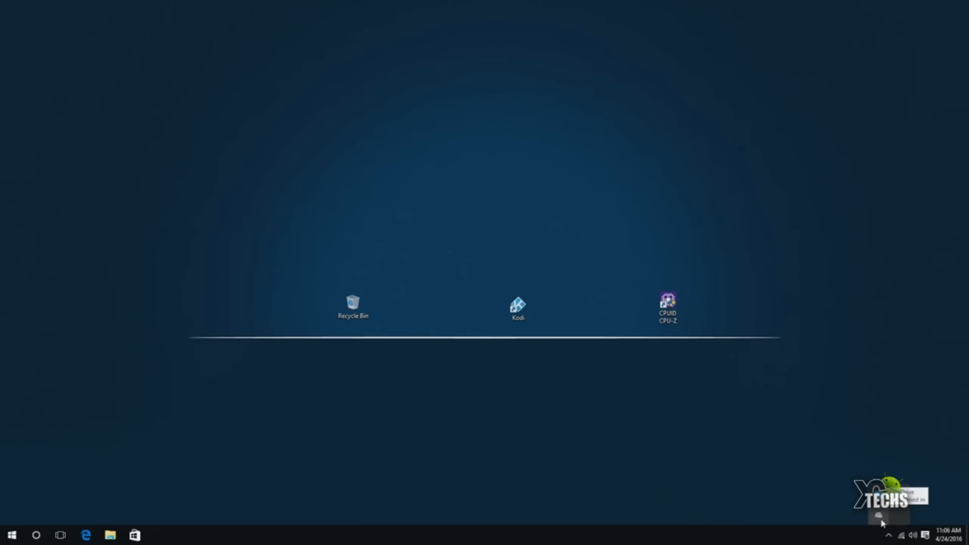
pyautogui.moveTo(881, 518)
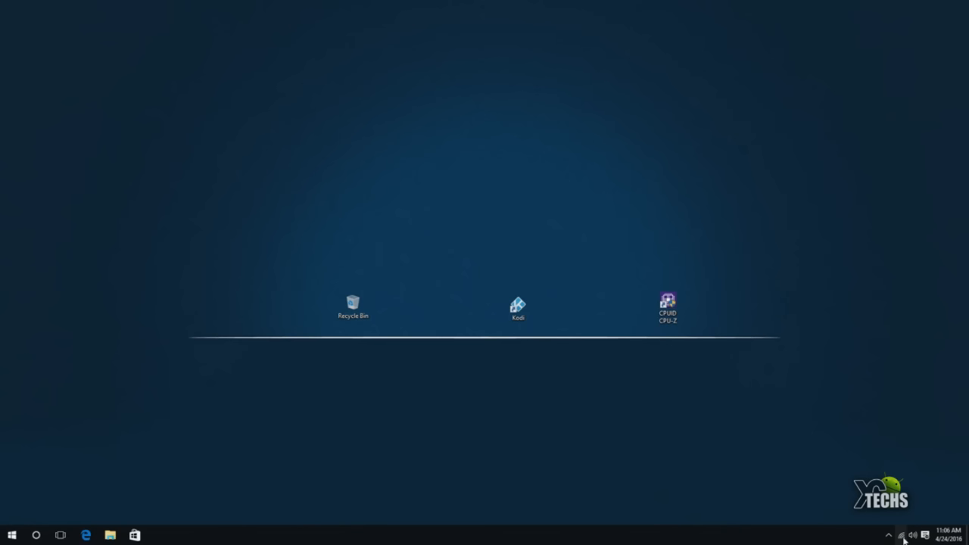
# Show the available wireless networks from the tray and cancel the security-key prompt.
pyautogui.click(903, 535)
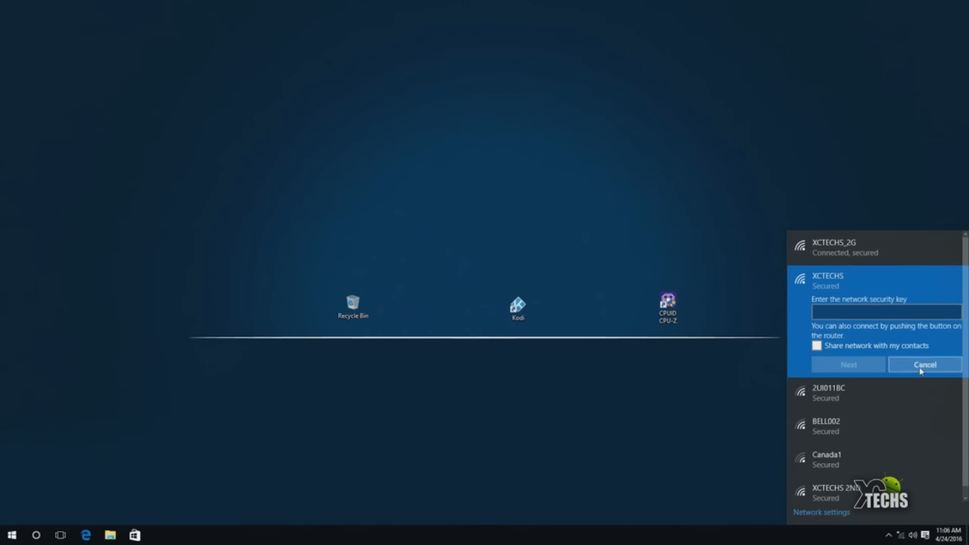
pyautogui.click(924, 364)
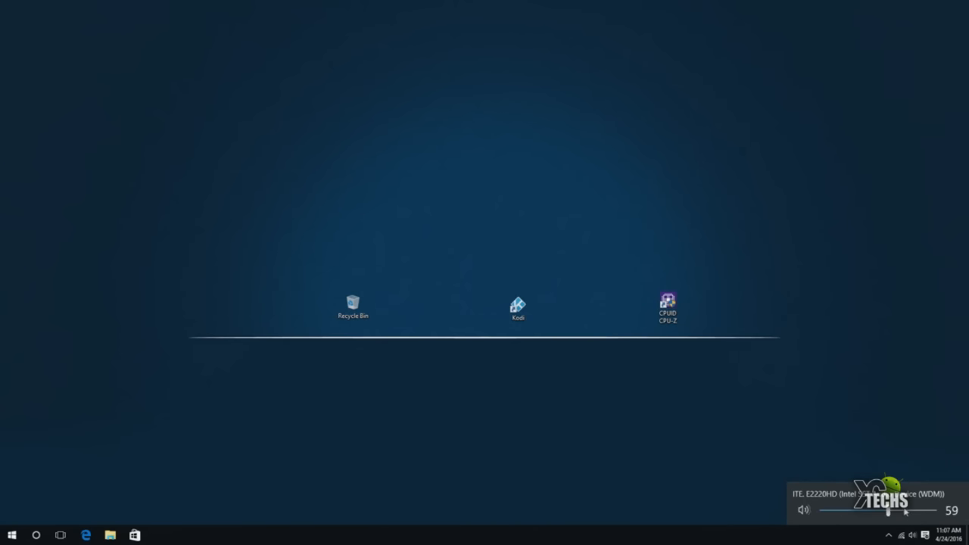
# Clear the Wi-Fi Sense notice and all remaining notifications in Action Center.
pyautogui.click(936, 533)
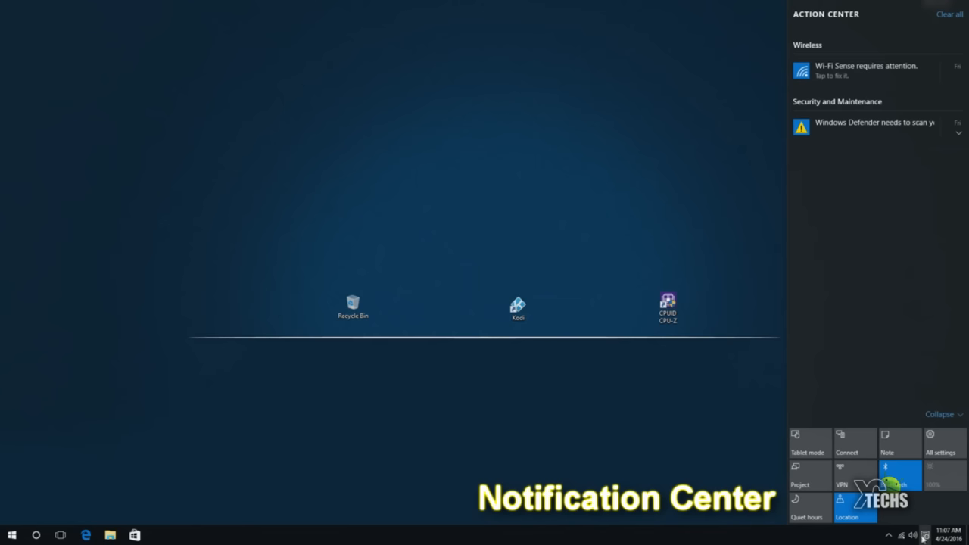
pyautogui.moveTo(858, 31)
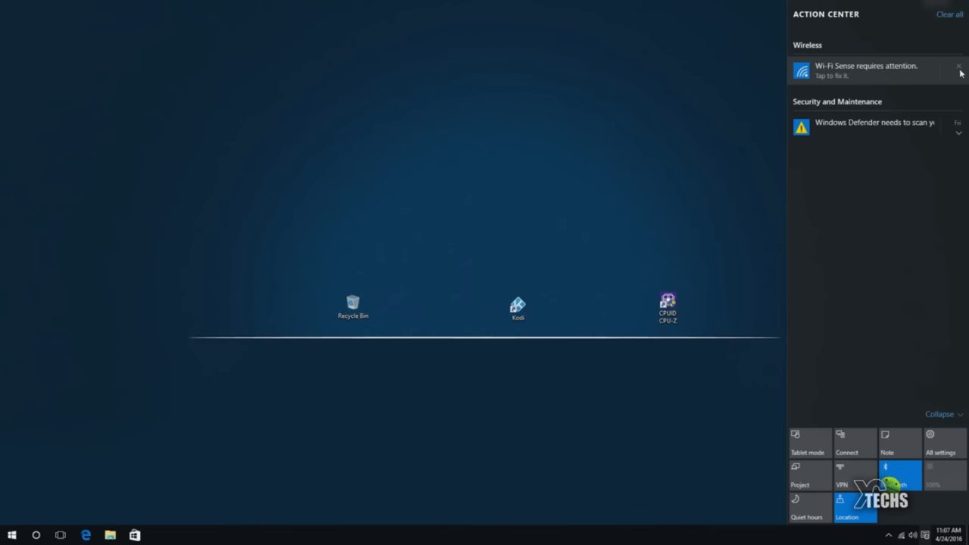
pyautogui.click(956, 63)
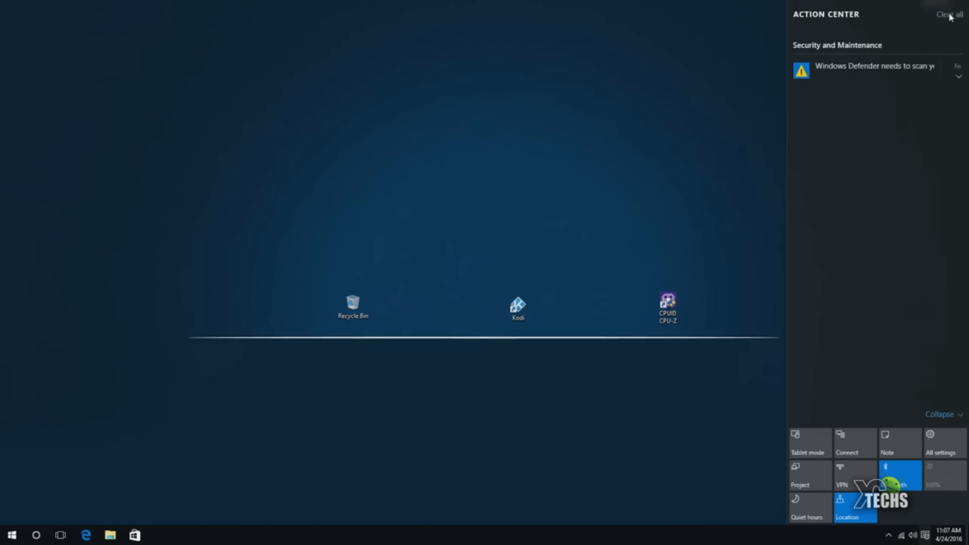
pyautogui.click(945, 15)
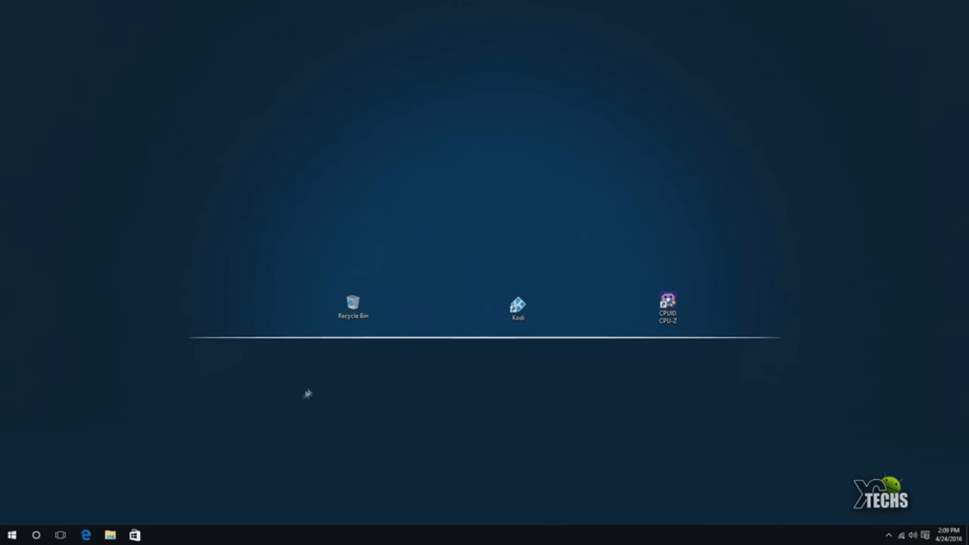
pyautogui.moveTo(178, 427)
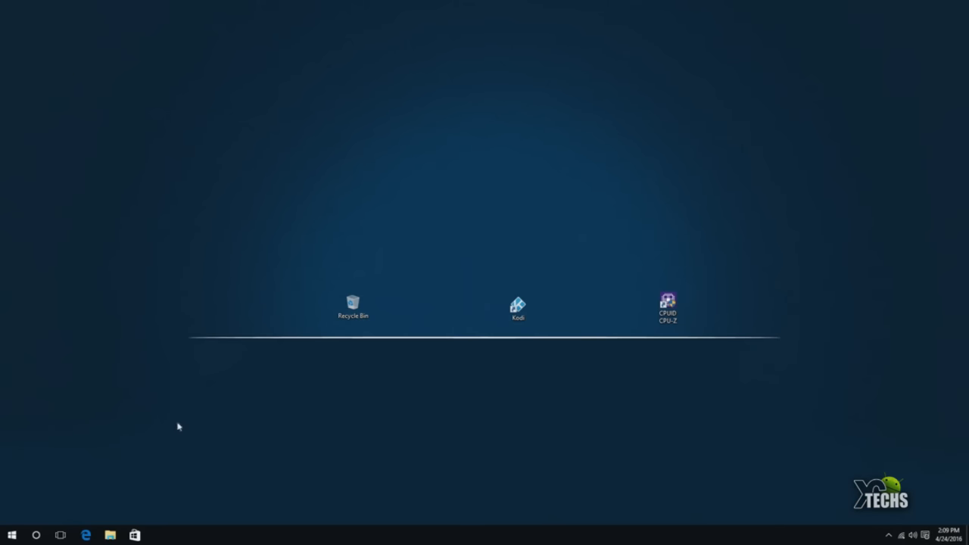
pyautogui.moveTo(430, 456)
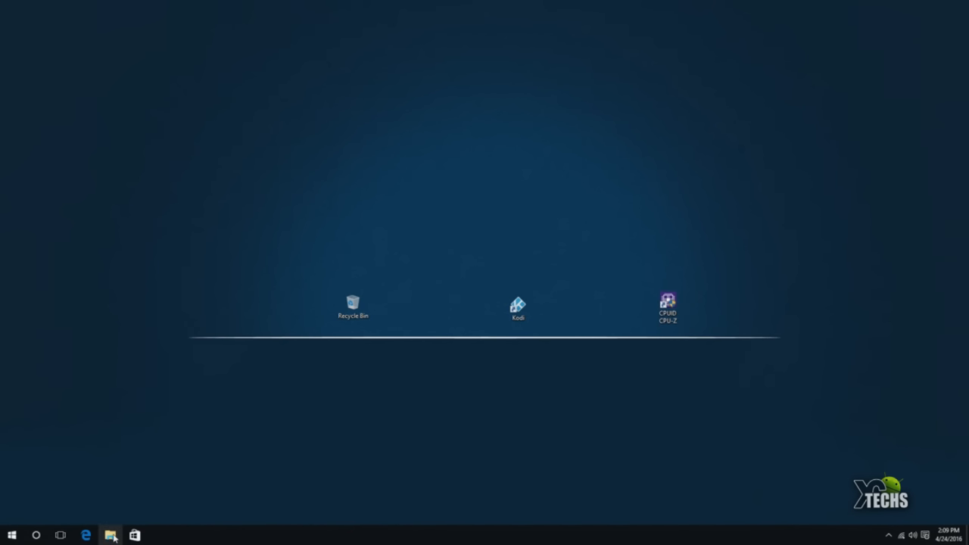
pyautogui.click(112, 532)
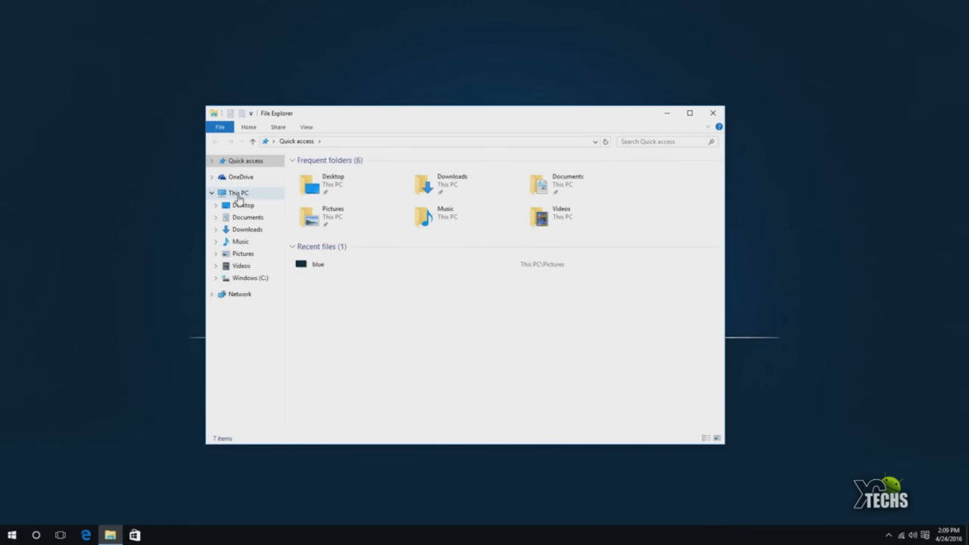
pyautogui.click(237, 192)
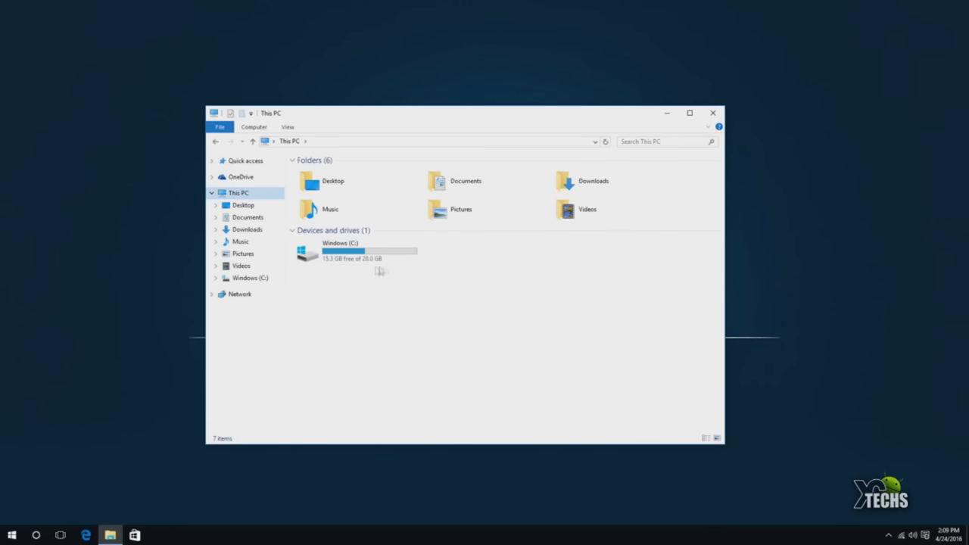
pyautogui.moveTo(376, 273)
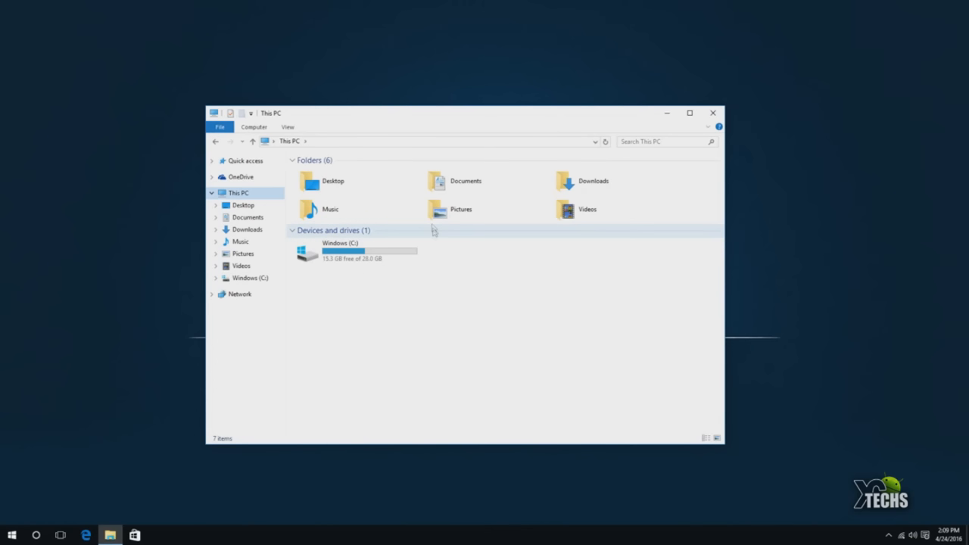
pyautogui.click(356, 250)
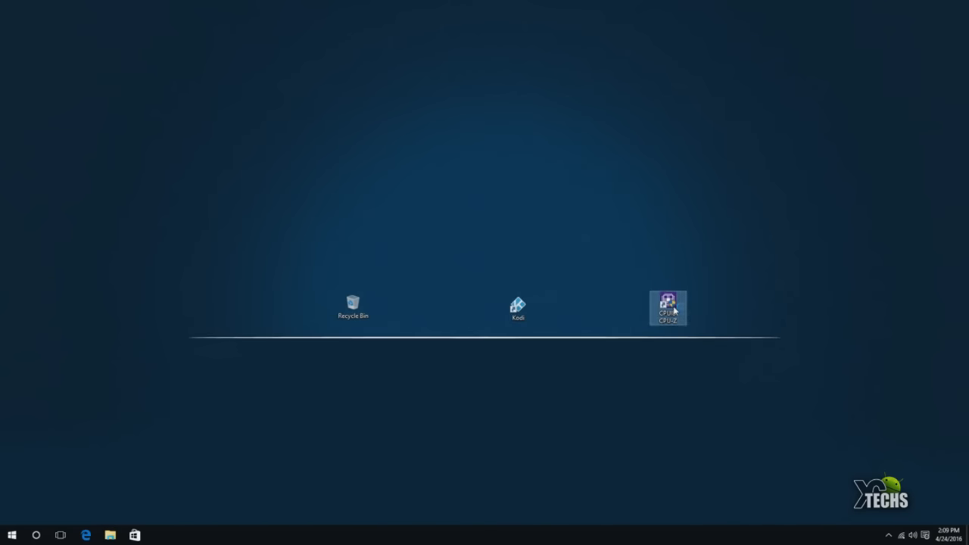
# Launch CPU-Z to view the Intel Atom x5-Z8300 Cherry Trail processor details.
pyautogui.doubleClick(667, 303)
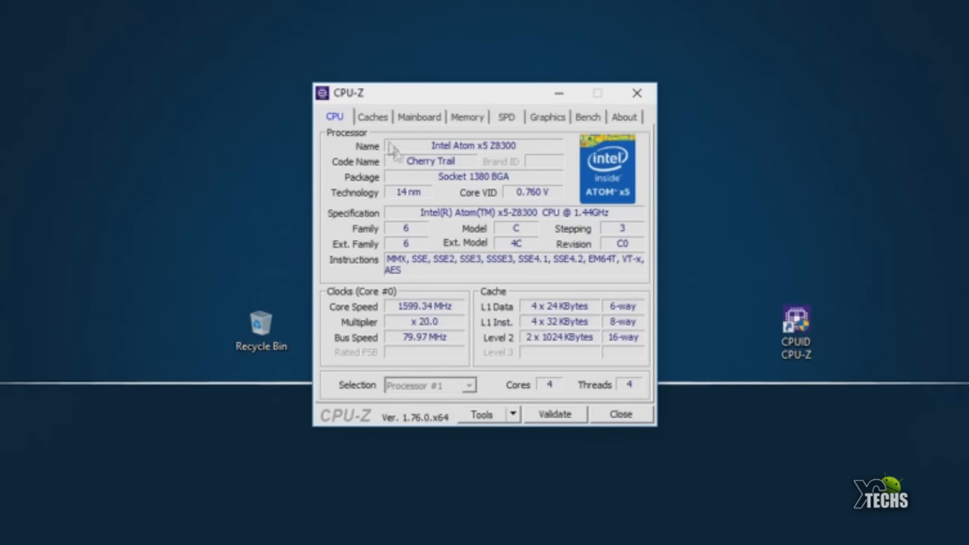
pyautogui.moveTo(603, 194)
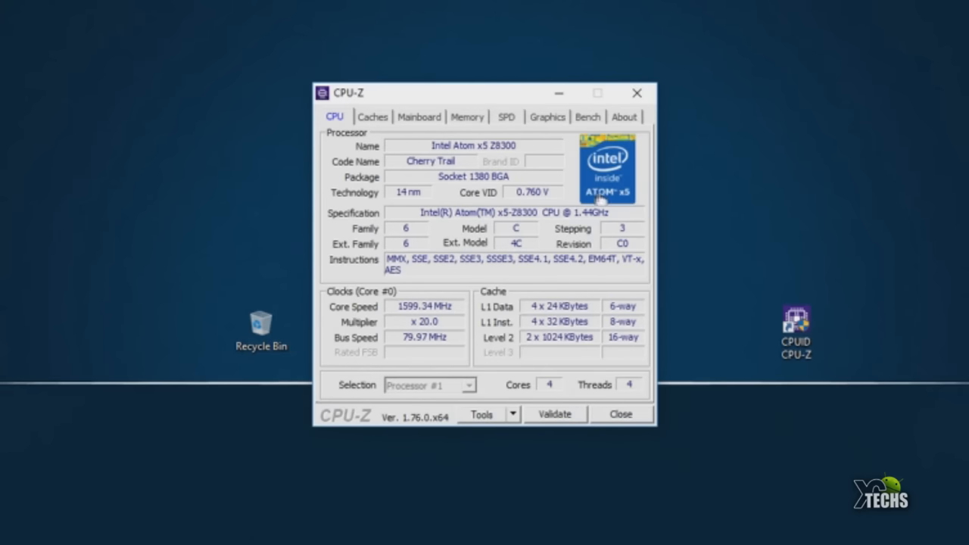
pyautogui.moveTo(635, 215)
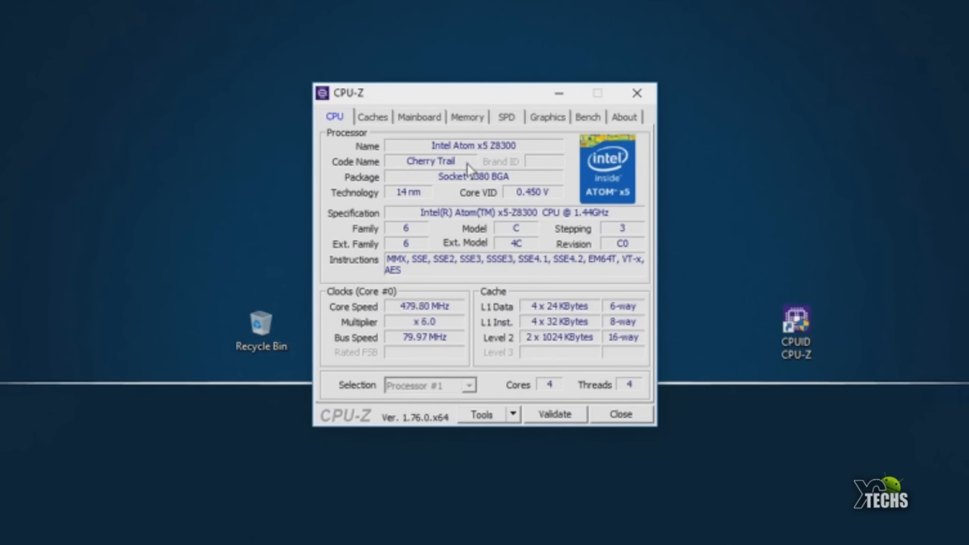
pyautogui.moveTo(479, 190)
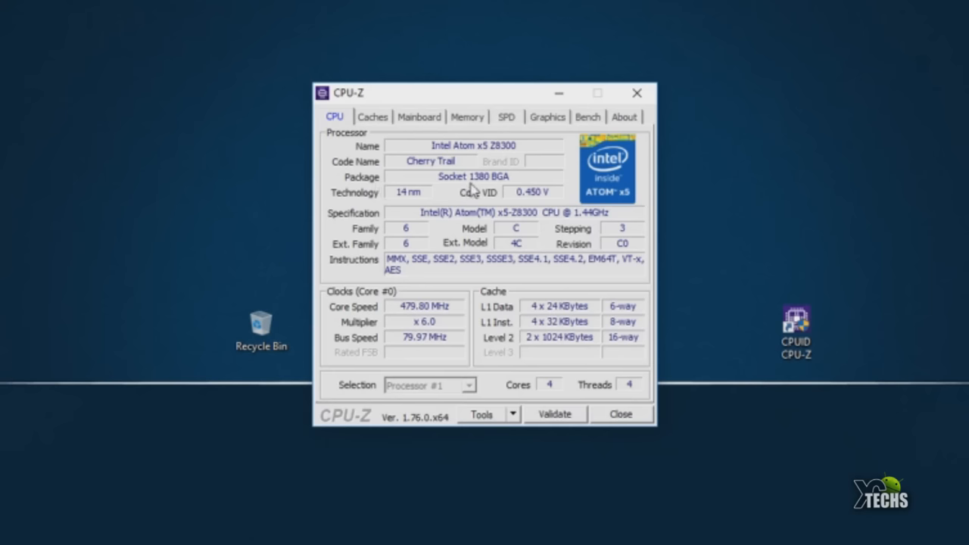
pyautogui.moveTo(476, 189)
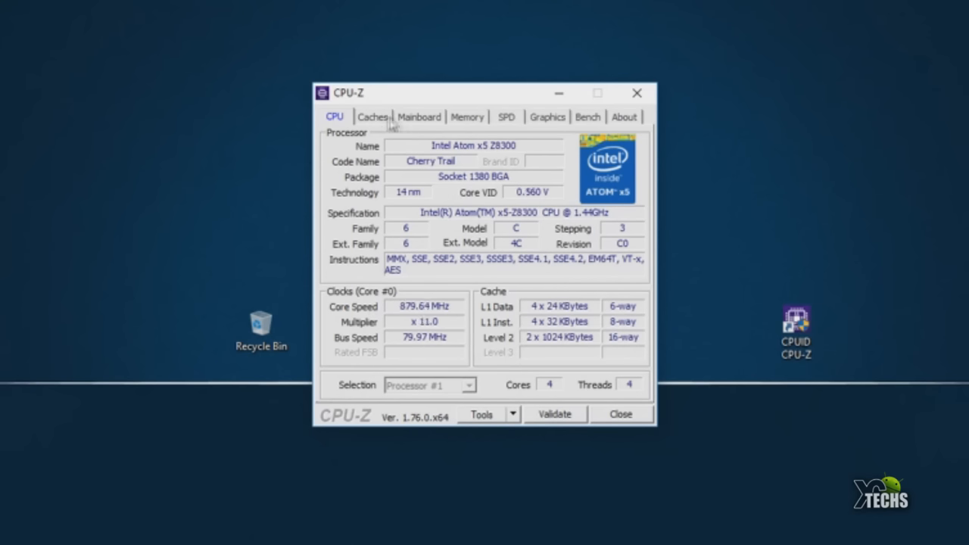
# Show the Mainboard page: MINIPC Cherry Trail CR board, American Megatrends BIOS 5.011.
pyautogui.click(418, 116)
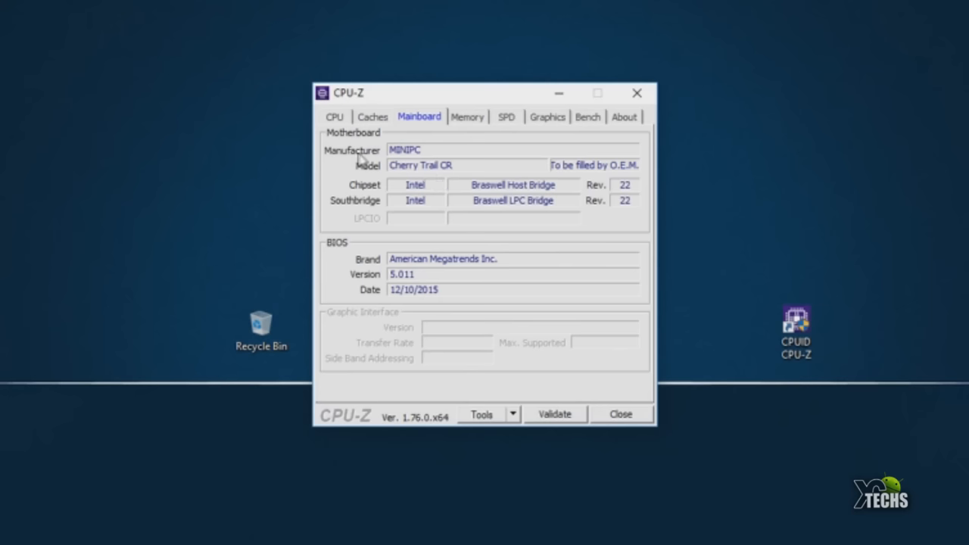
pyautogui.moveTo(379, 174)
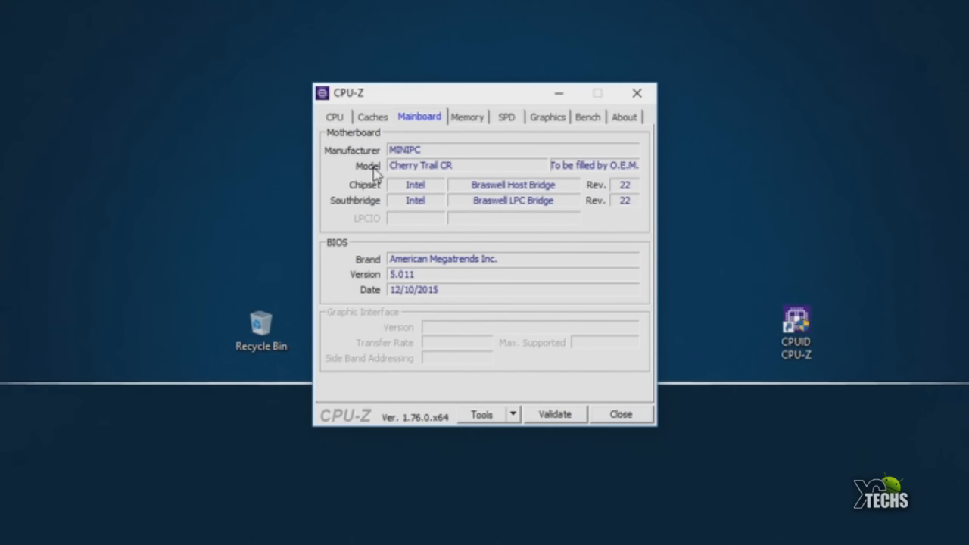
pyautogui.moveTo(408, 185)
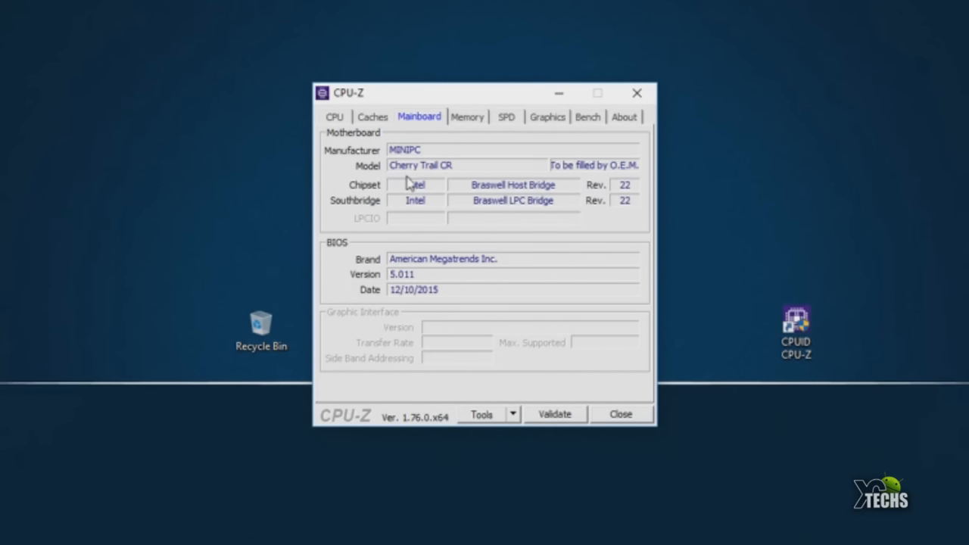
pyautogui.moveTo(379, 274)
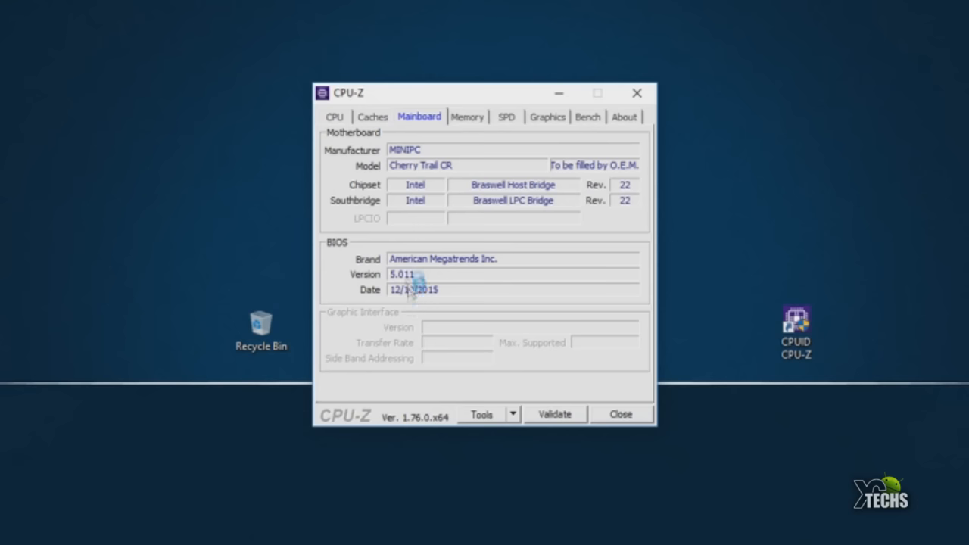
# Review CPU-Z's Memory, SPD, Graphics and Bench pages, then quit CPU-Z.
pyautogui.click(467, 116)
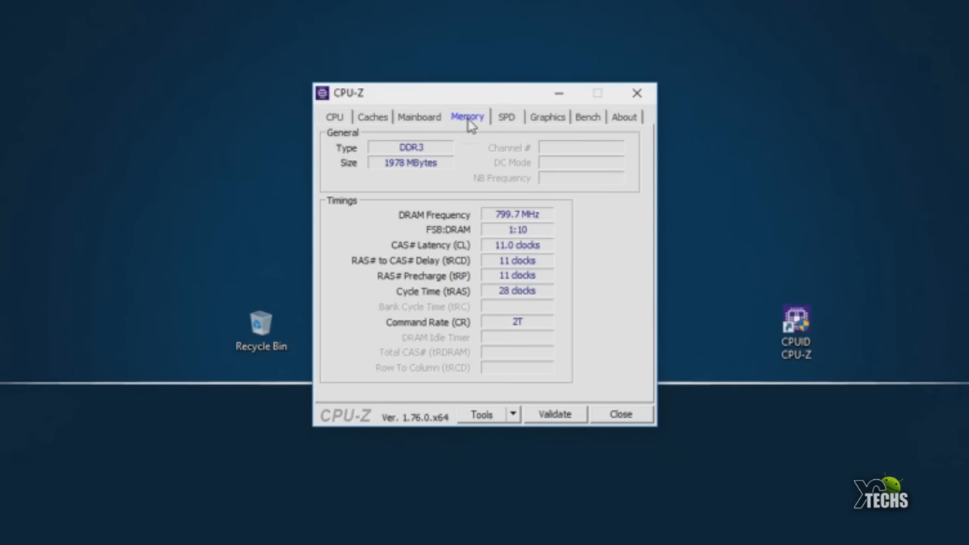
pyautogui.moveTo(473, 146)
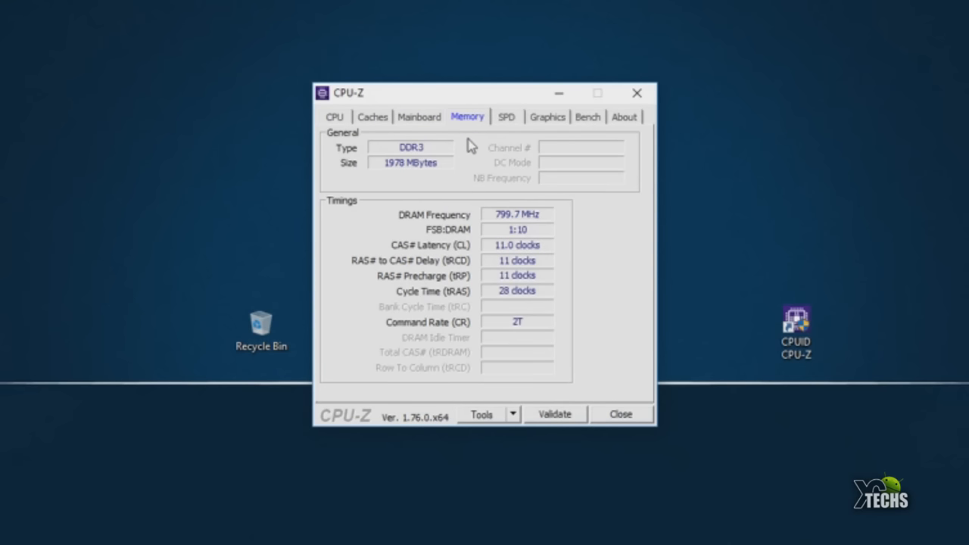
pyautogui.moveTo(412, 164)
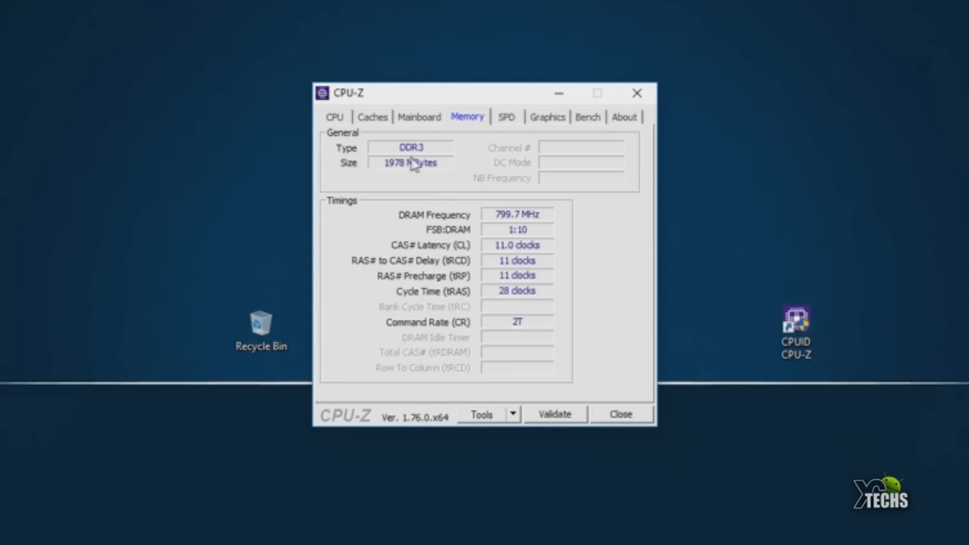
pyautogui.moveTo(397, 179)
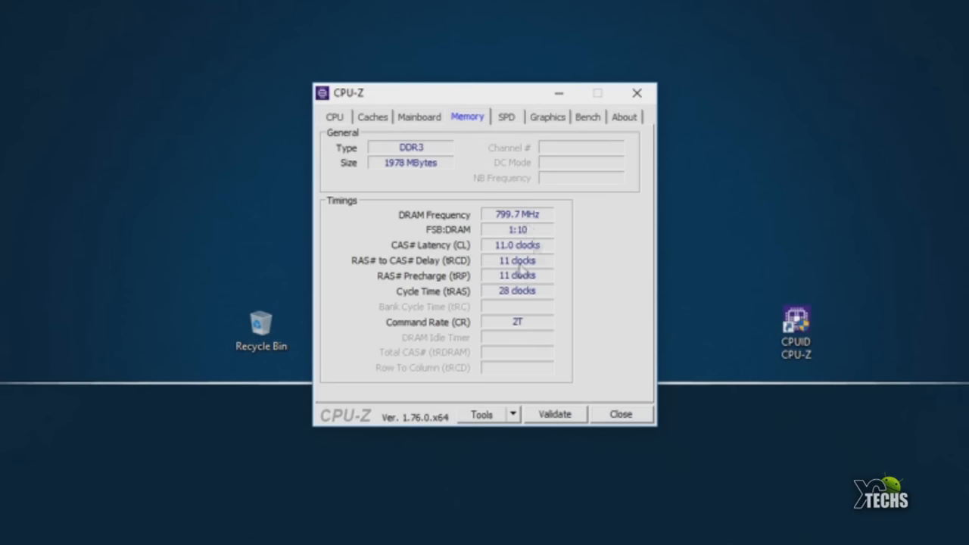
pyautogui.click(506, 116)
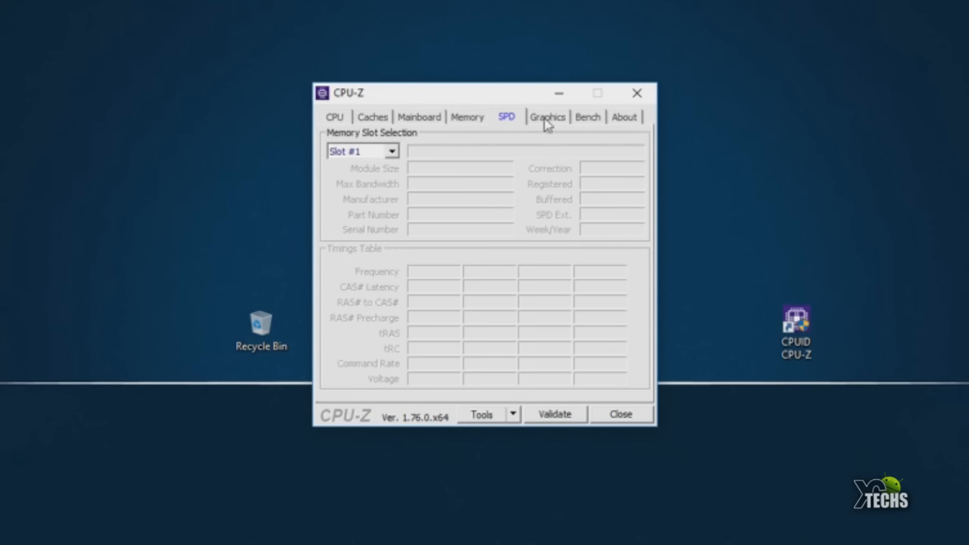
pyautogui.click(549, 117)
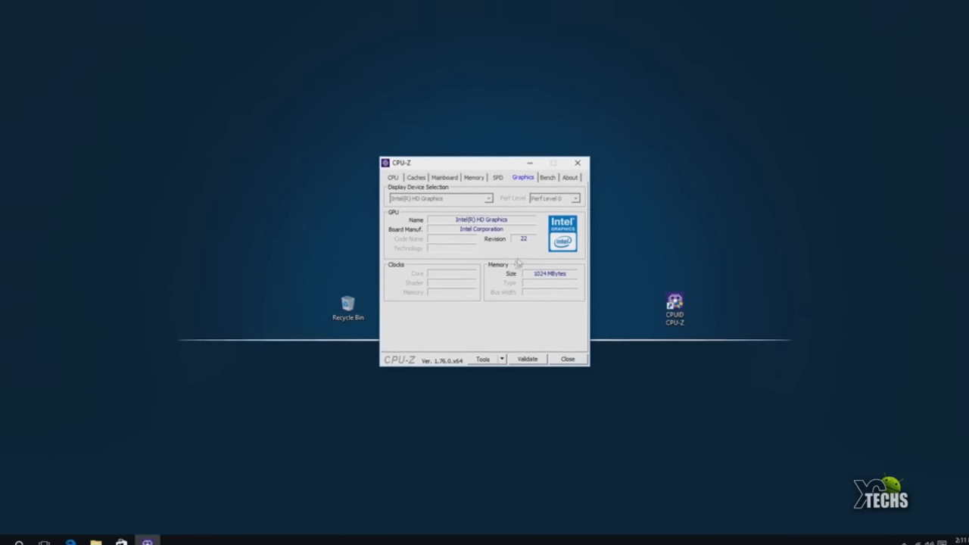
pyautogui.click(546, 181)
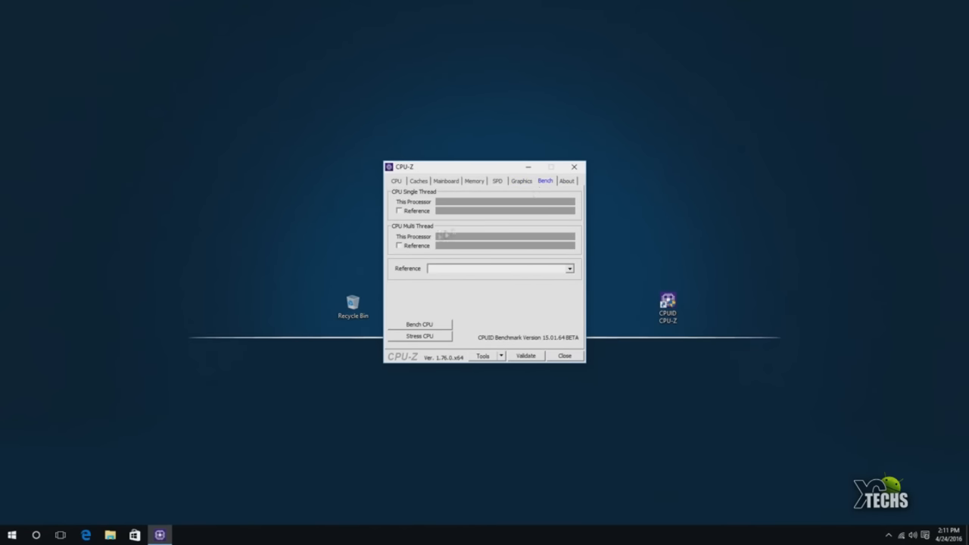
pyautogui.click(400, 212)
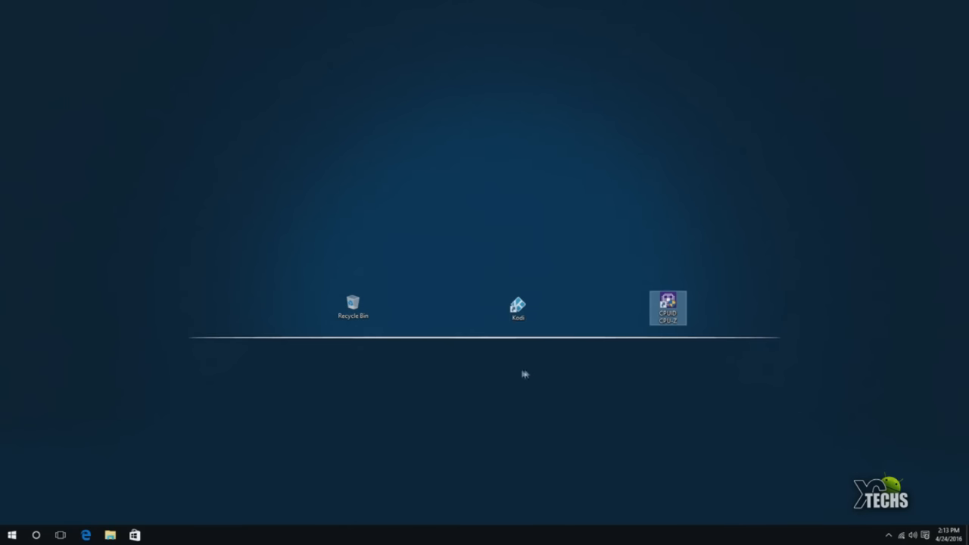
# Launch Kodi from the desktop and allow it through the Windows Firewall.
pyautogui.click(518, 306)
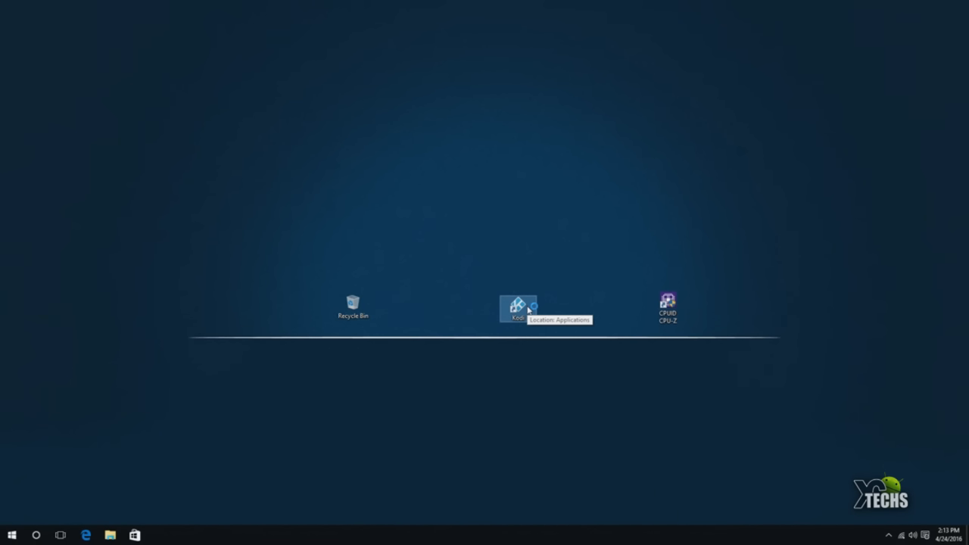
pyautogui.doubleClick(515, 305)
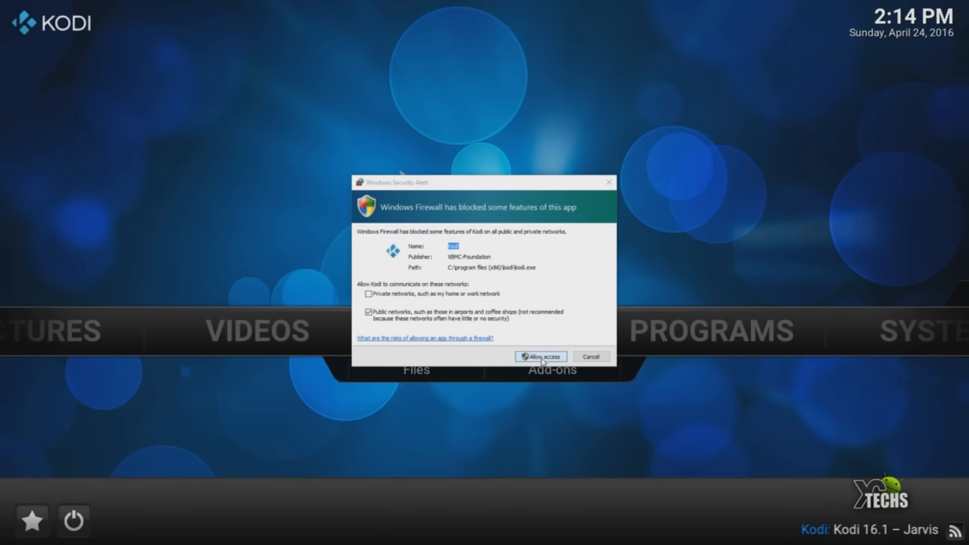
pyautogui.click(540, 358)
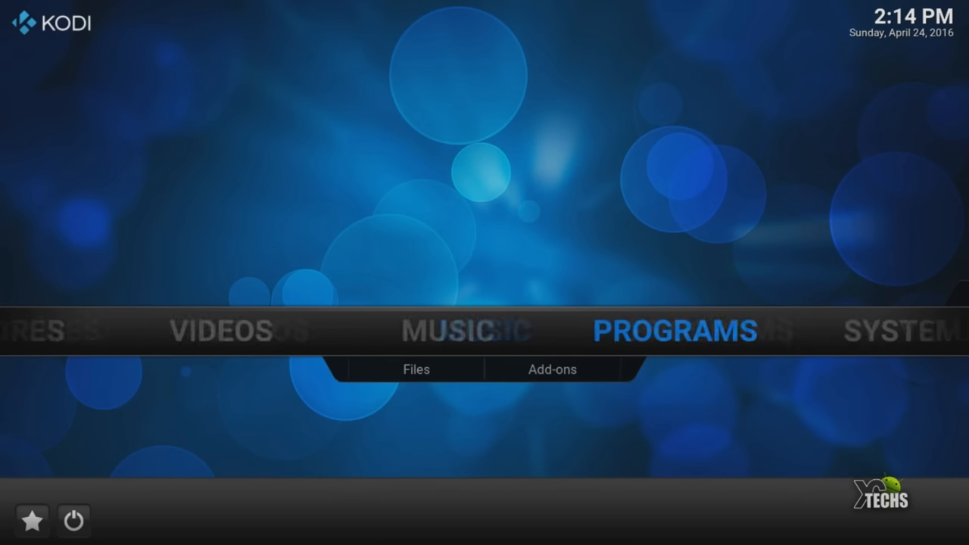
# Show Kodi's System info summary: Windows 10, 1920x1080 full screen, about 730MB free.
pyautogui.click(890, 327)
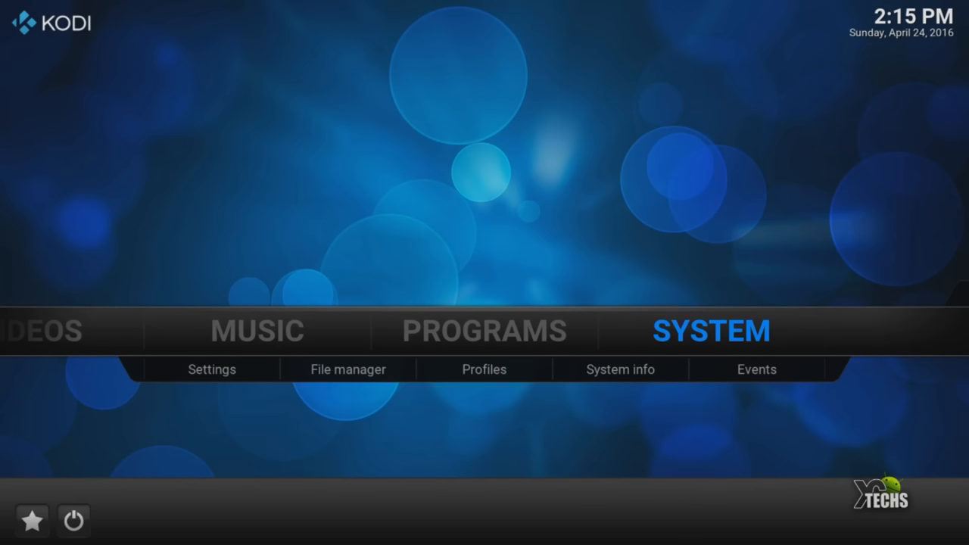
pyautogui.moveTo(621, 369)
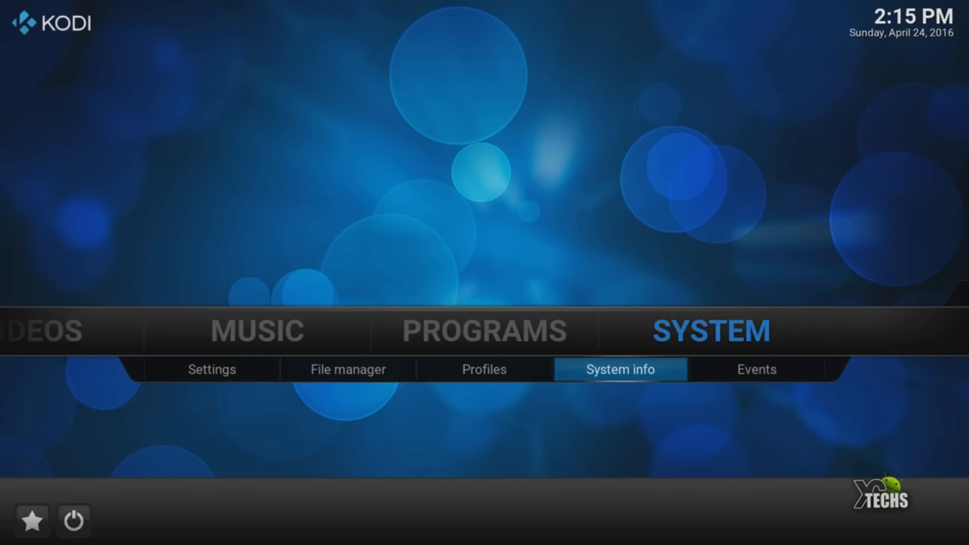
pyautogui.click(621, 369)
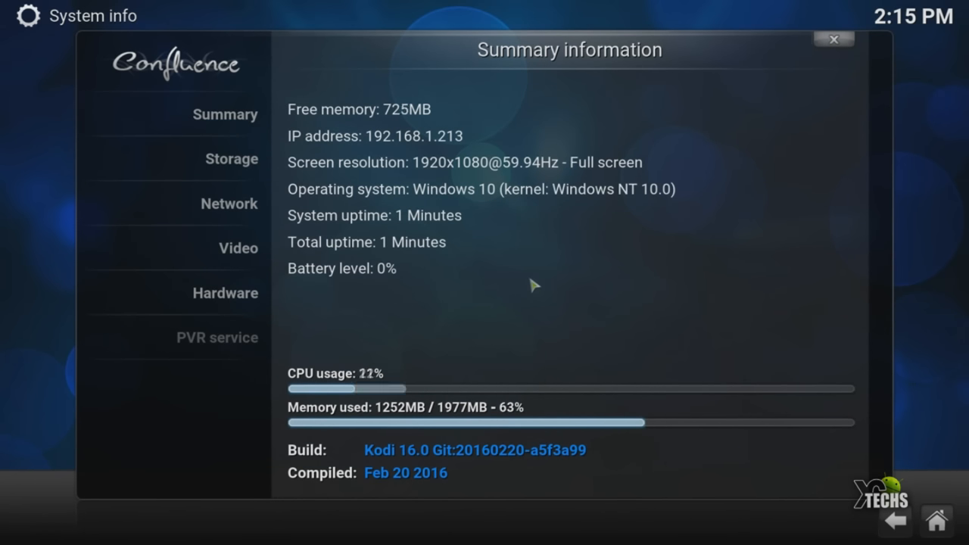
pyautogui.moveTo(385, 123)
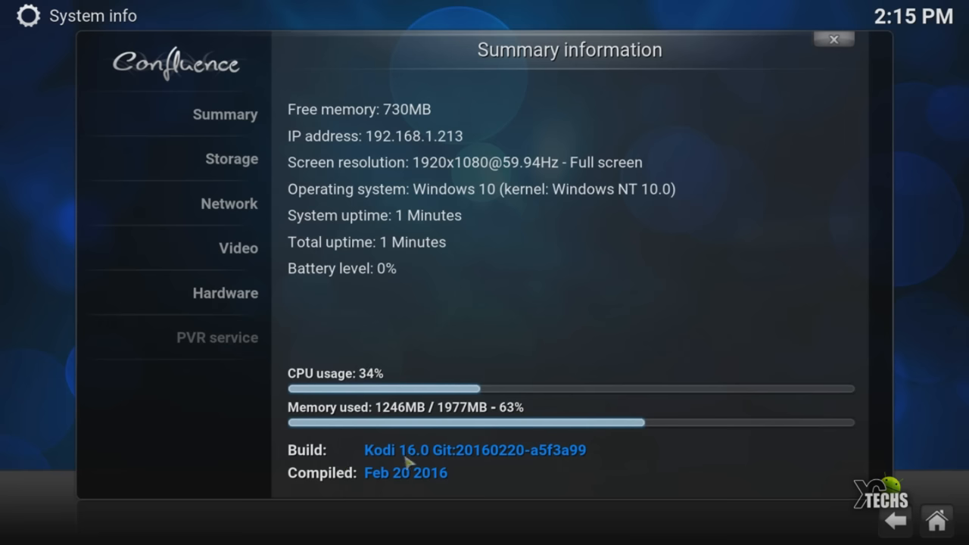
# Browse Videos > Files to the MT501 drive, then bring up Kodi's exit and power options.
pyautogui.click(833, 38)
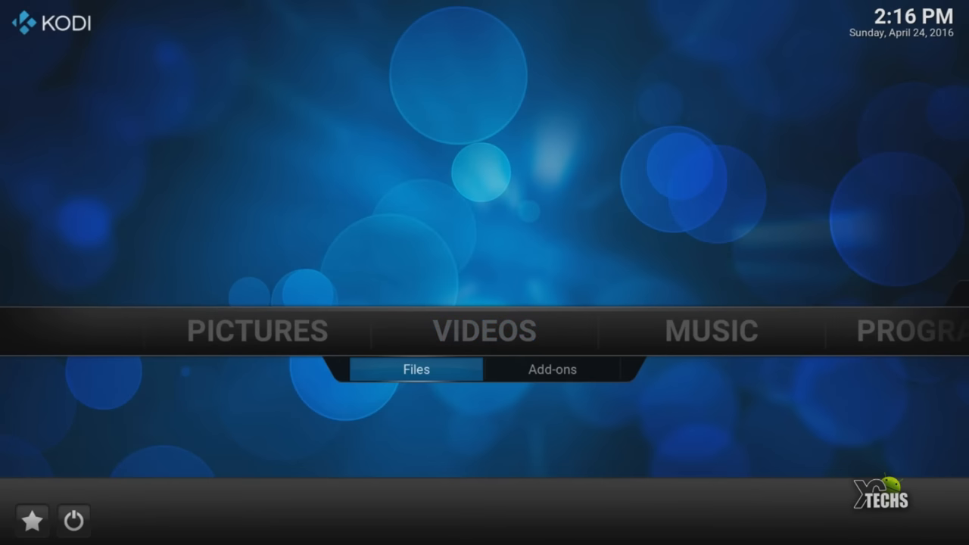
pyautogui.click(550, 370)
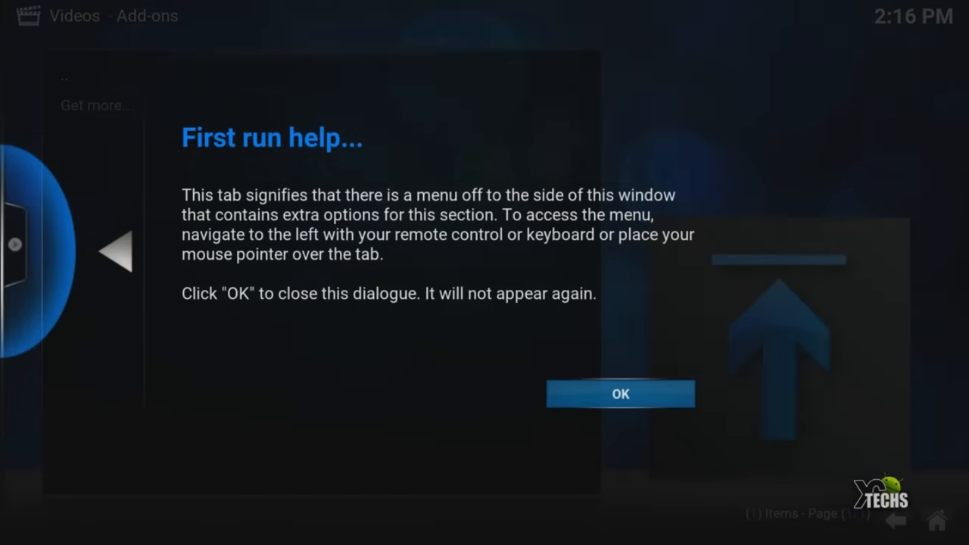
pyautogui.click(621, 394)
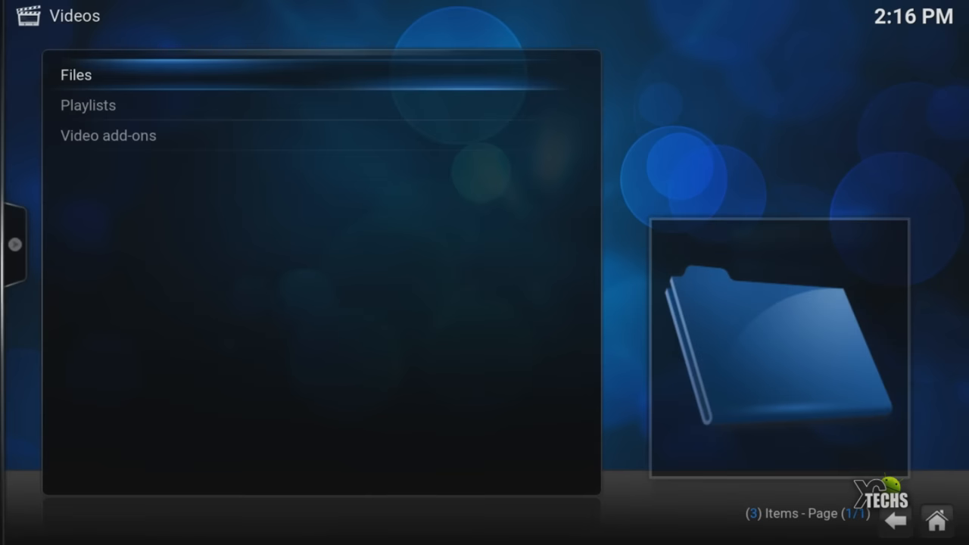
pyautogui.click(73, 73)
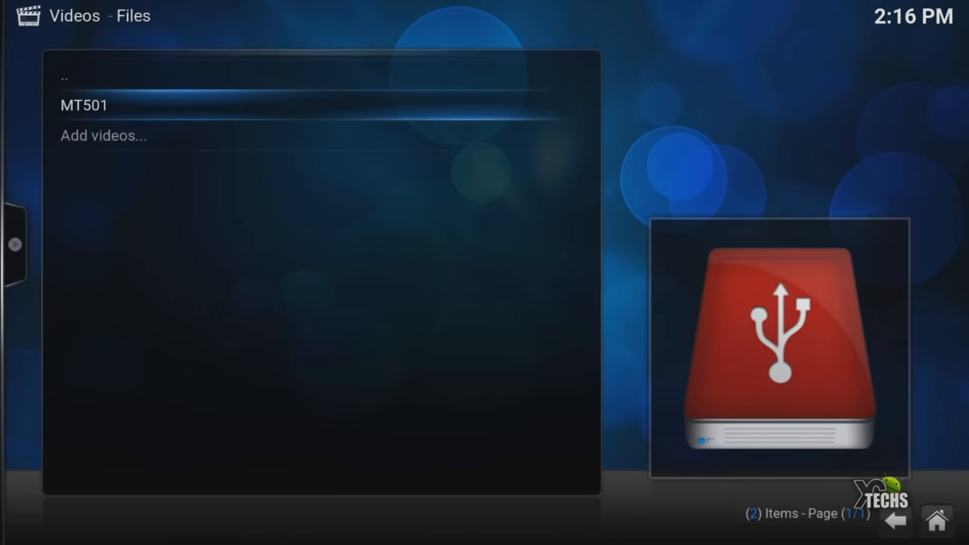
pyautogui.click(91, 105)
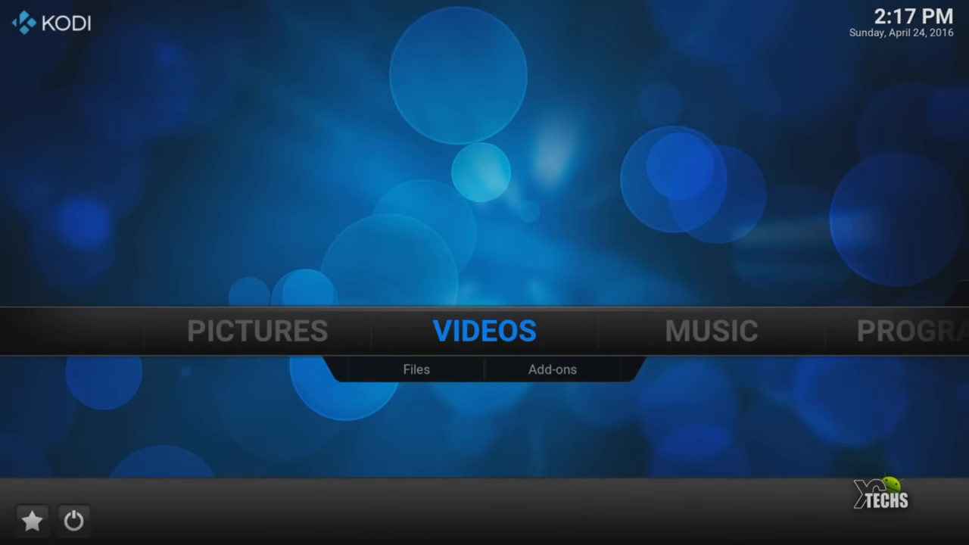
pyautogui.click(72, 521)
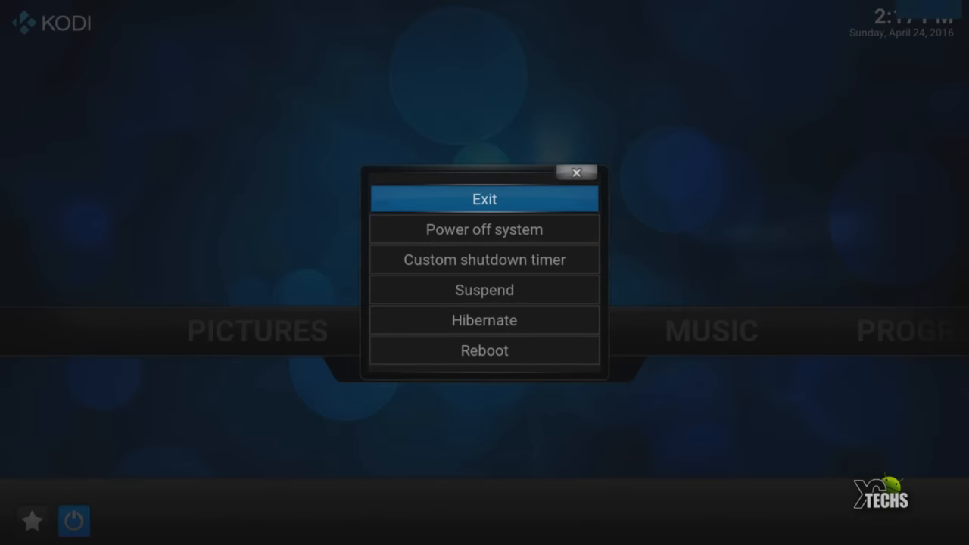
# Exit Kodi and launch the Intel HD Graphics Control Panel from the desktop's Graphics Properties.
pyautogui.click(484, 200)
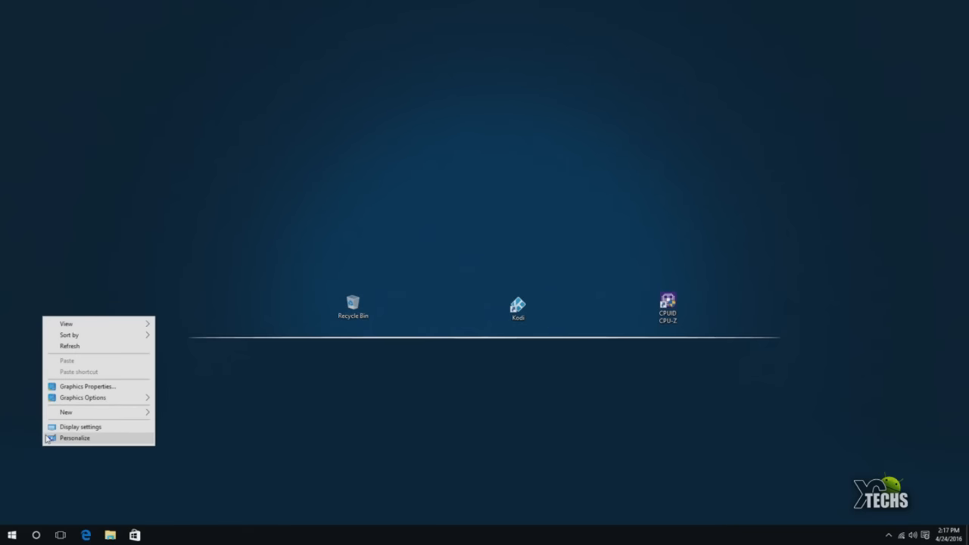
pyautogui.click(463, 202)
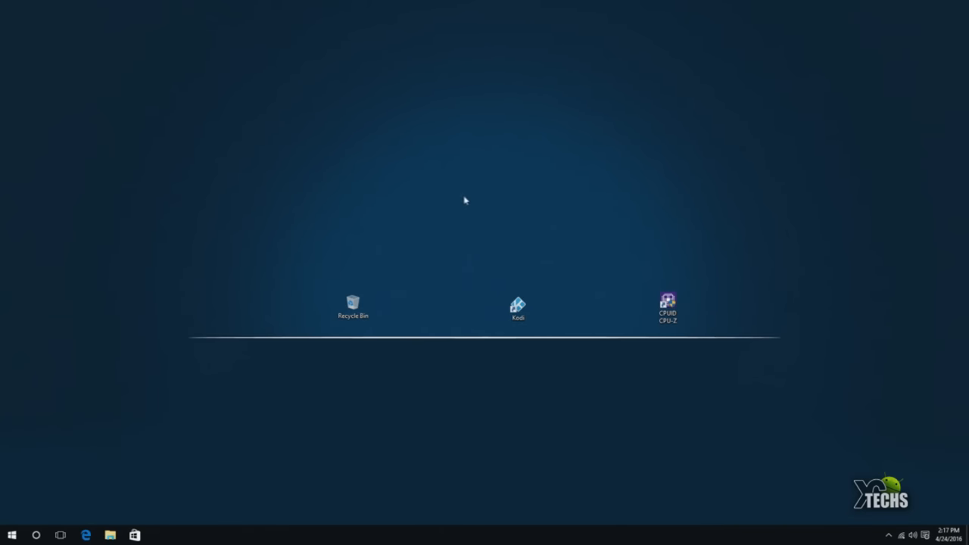
pyautogui.rightClick(482, 209)
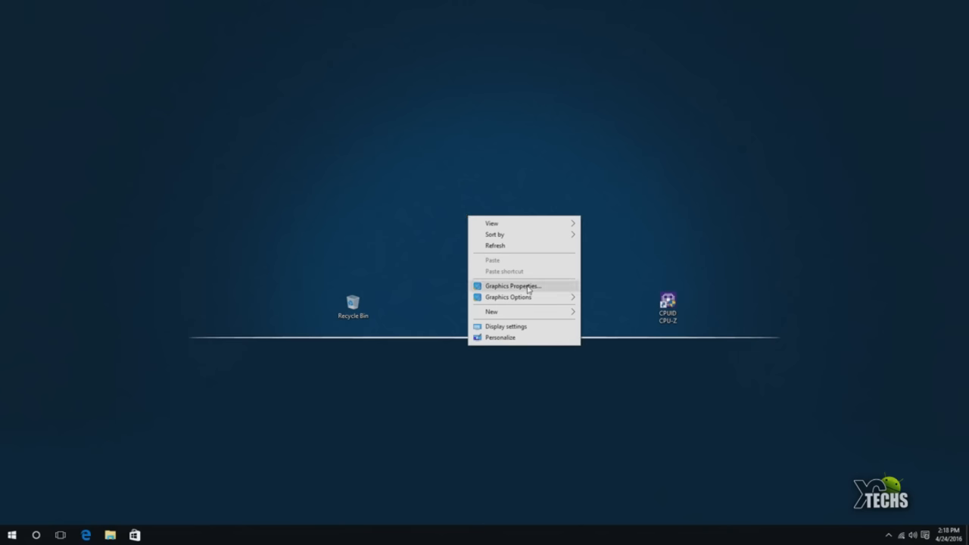
pyautogui.click(512, 285)
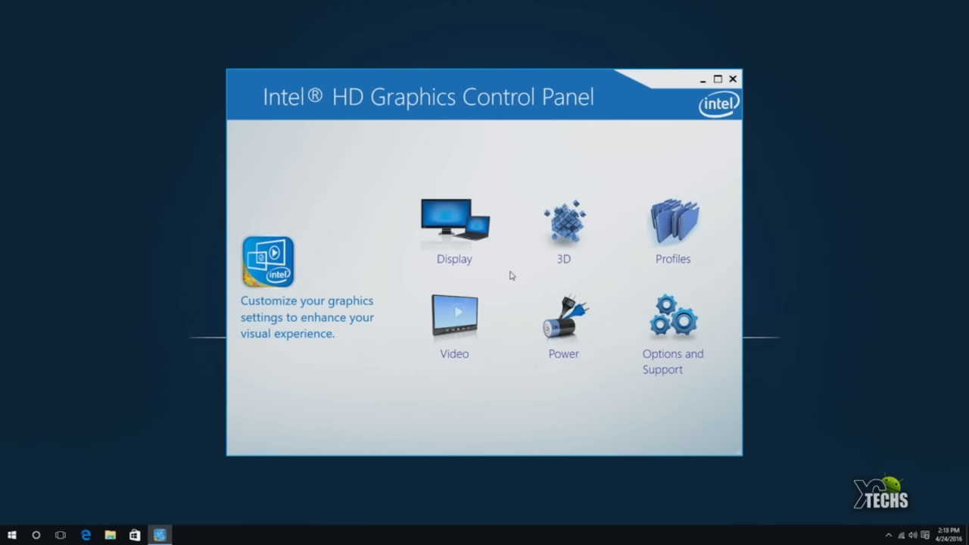
pyautogui.moveTo(527, 257)
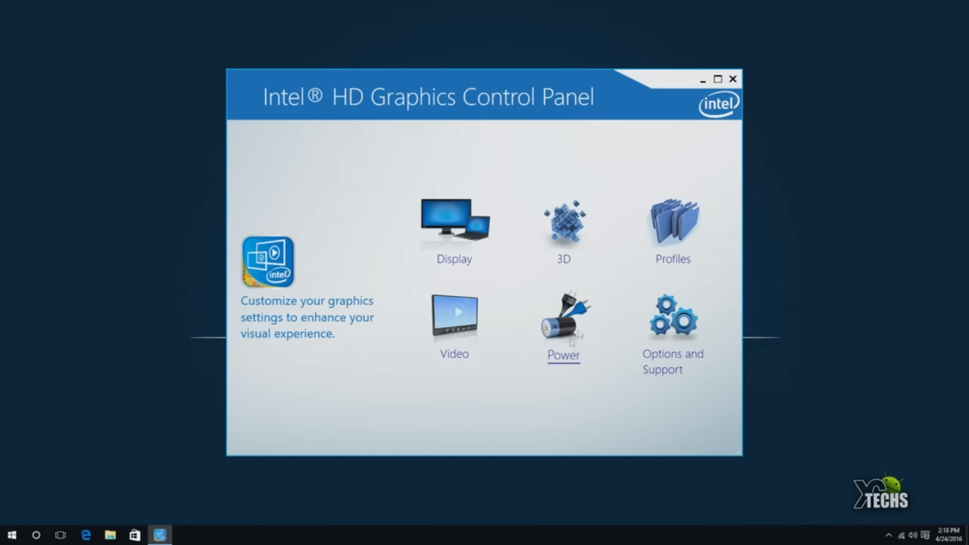
pyautogui.moveTo(633, 342)
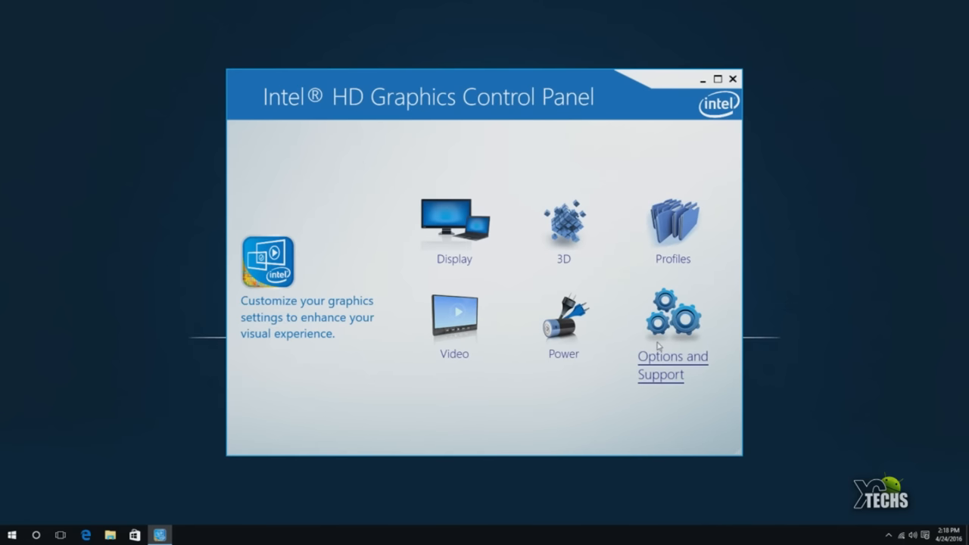
pyautogui.moveTo(454, 219)
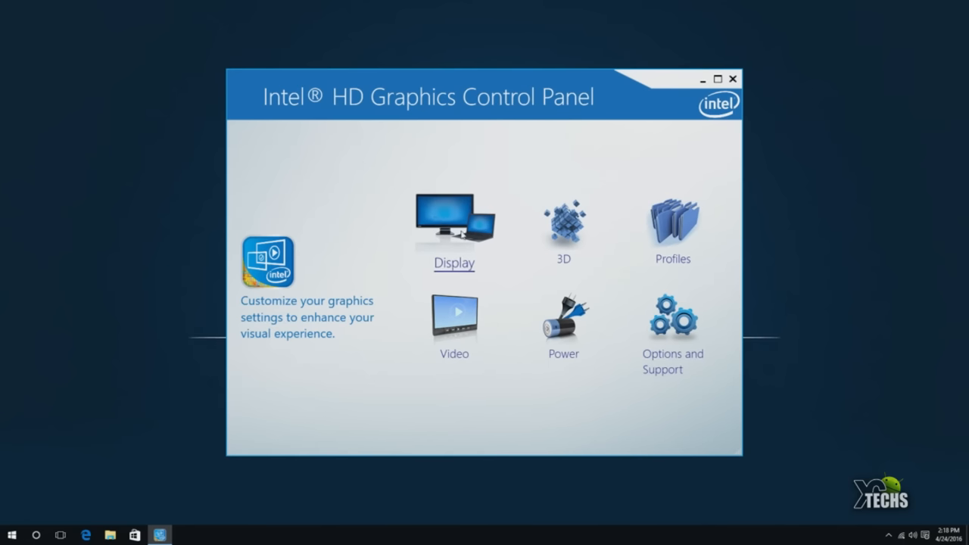
# Review Display General, Color and Multiple Displays settings (1920x1080, 32-bit), then close the panel.
pyautogui.click(454, 219)
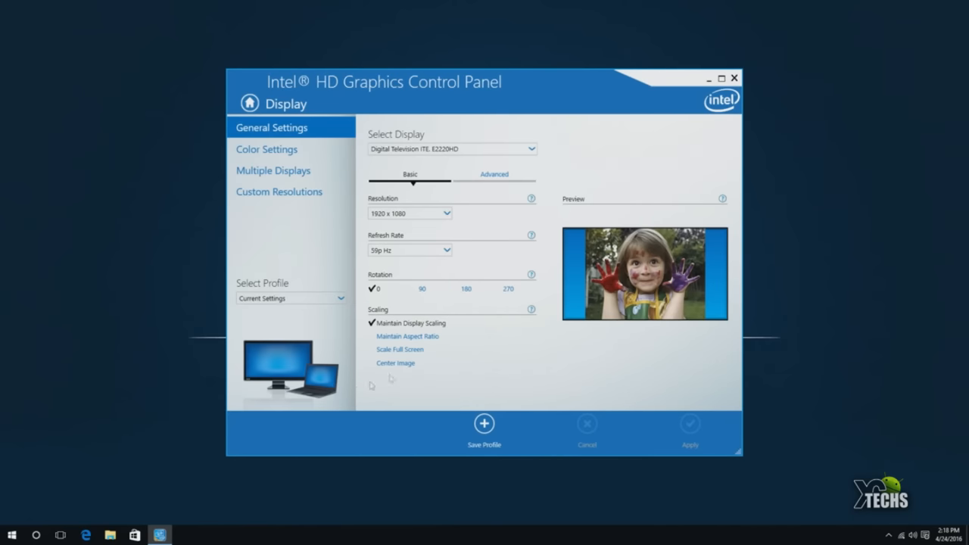
pyautogui.moveTo(306, 131)
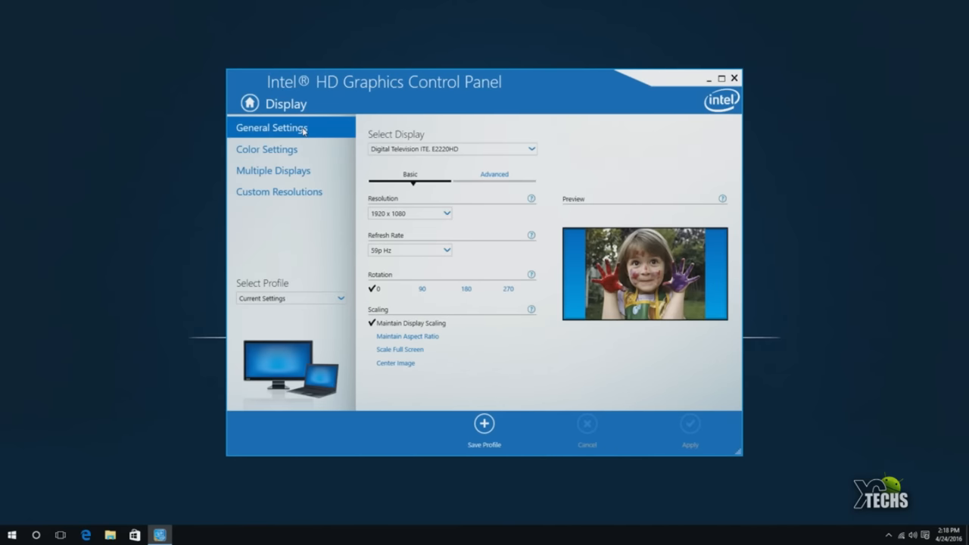
pyautogui.click(267, 149)
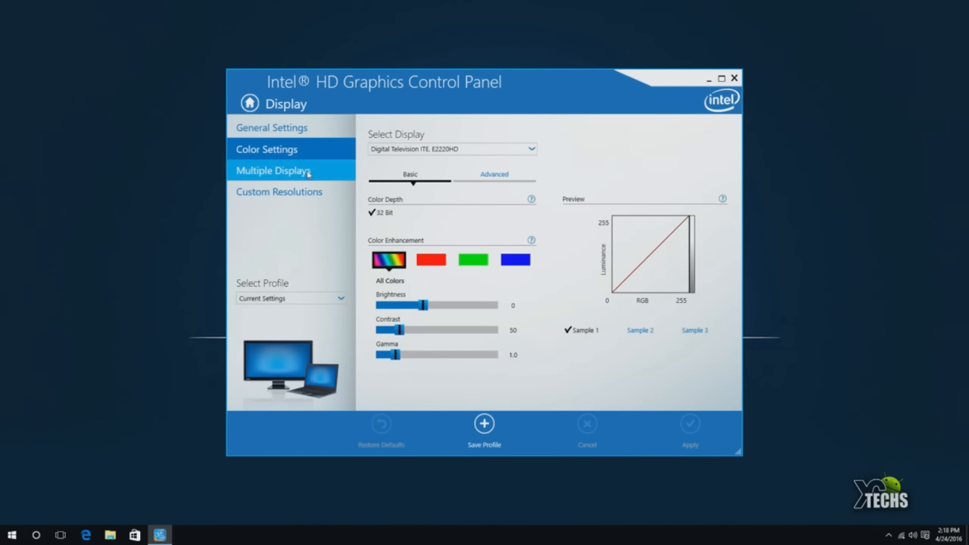
pyautogui.click(274, 170)
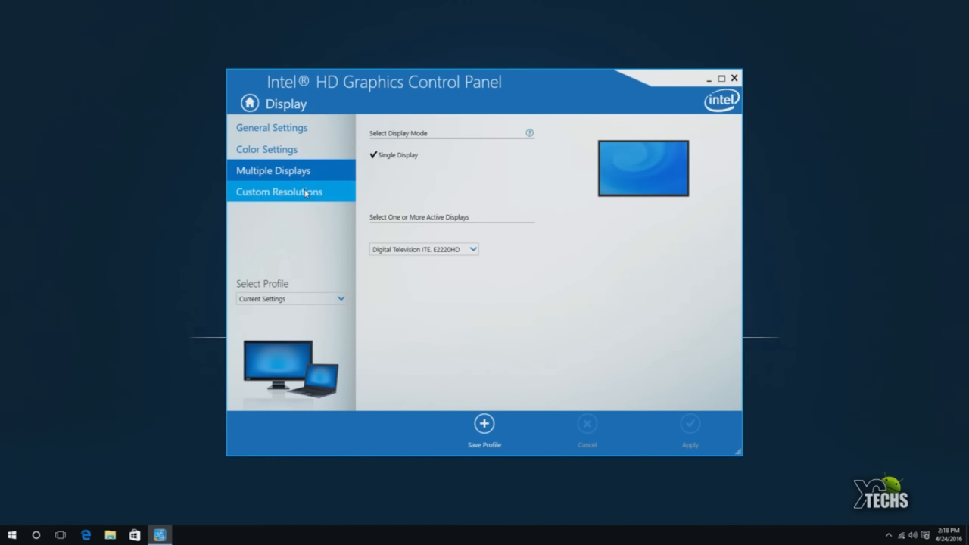
pyautogui.click(278, 191)
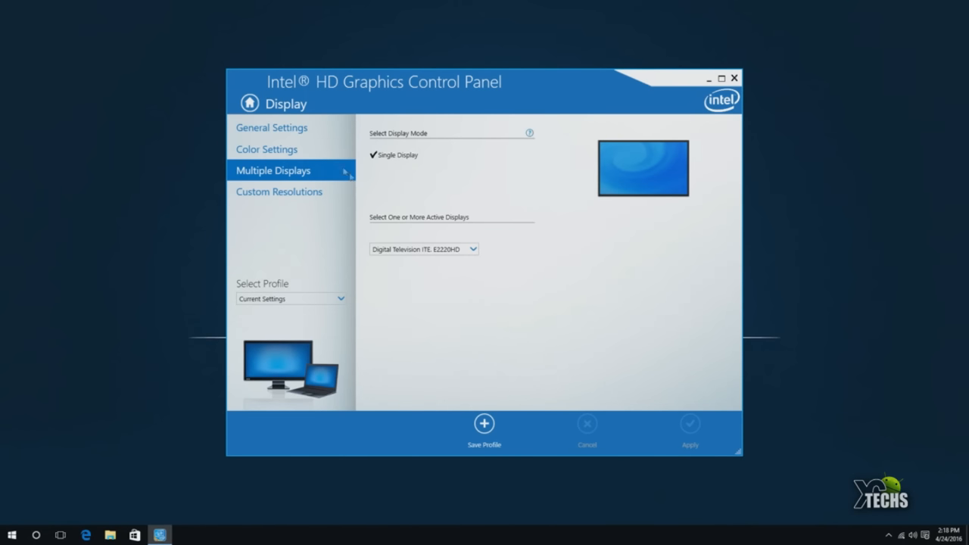
pyautogui.click(739, 78)
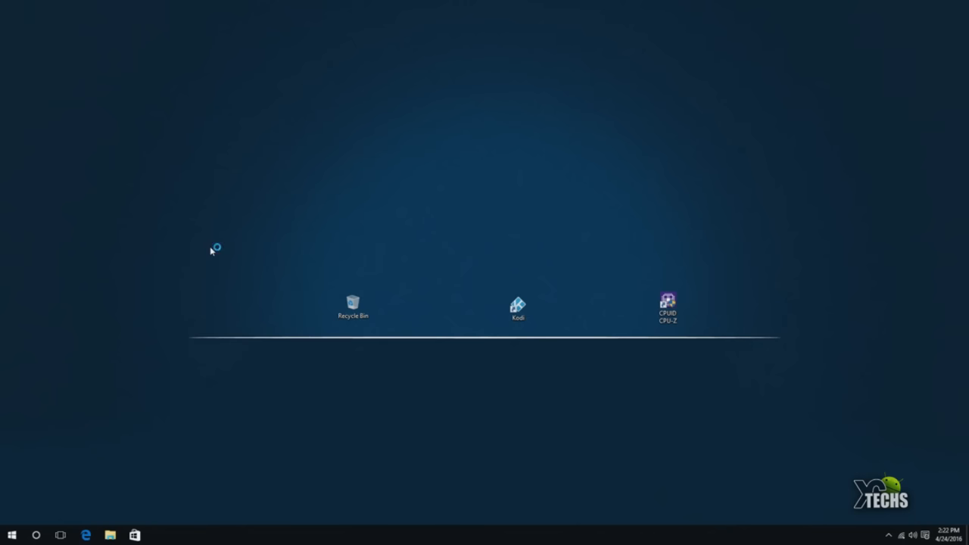
pyautogui.moveTo(218, 248)
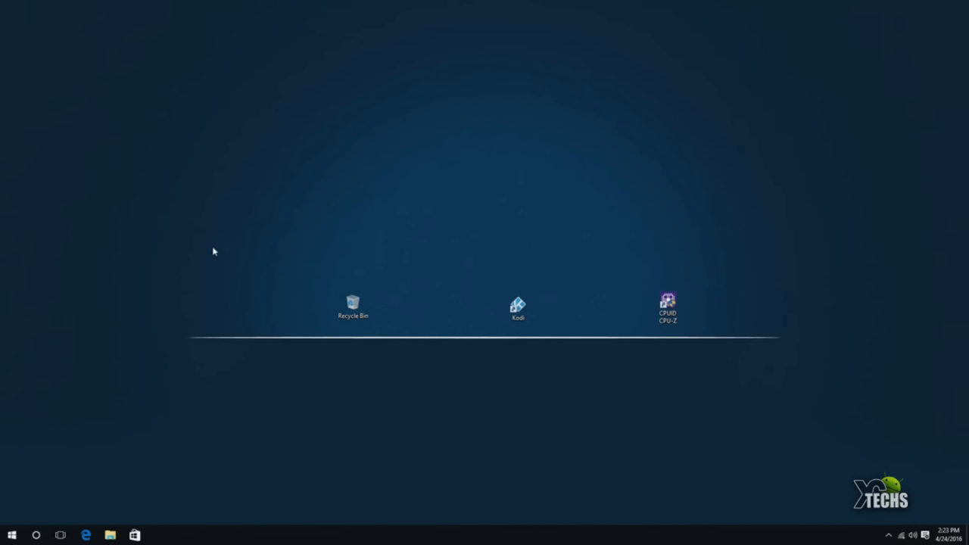
pyautogui.moveTo(213, 257)
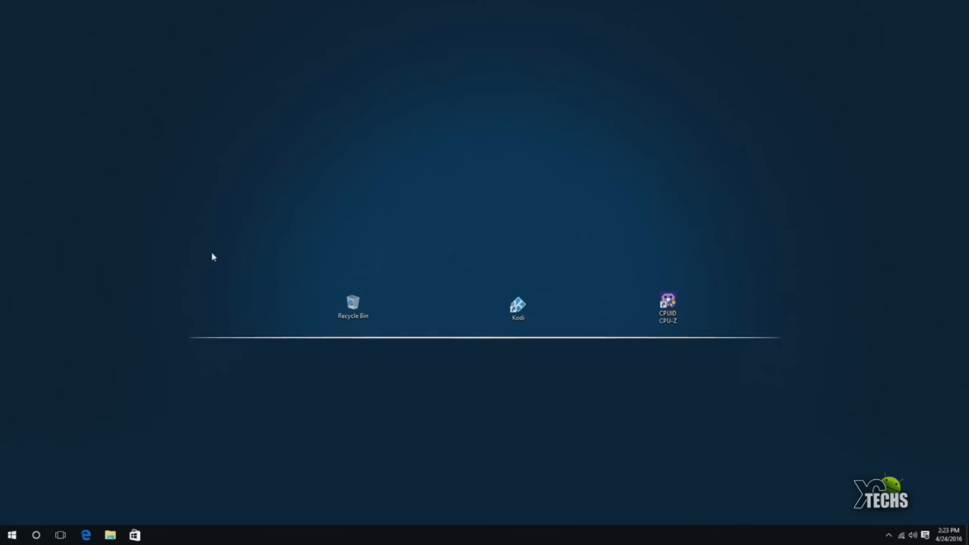